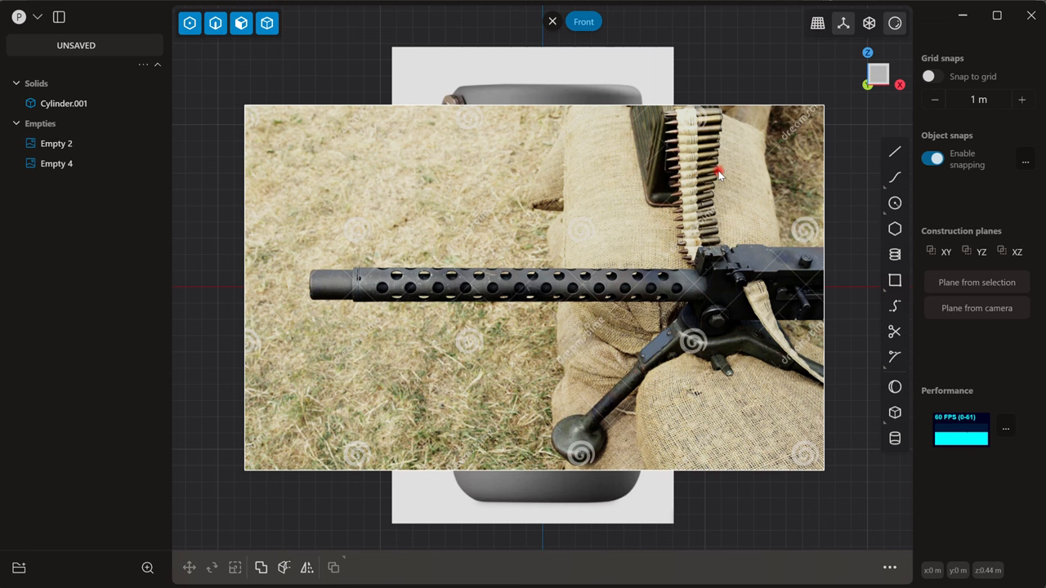
pyautogui.moveTo(732, 155)
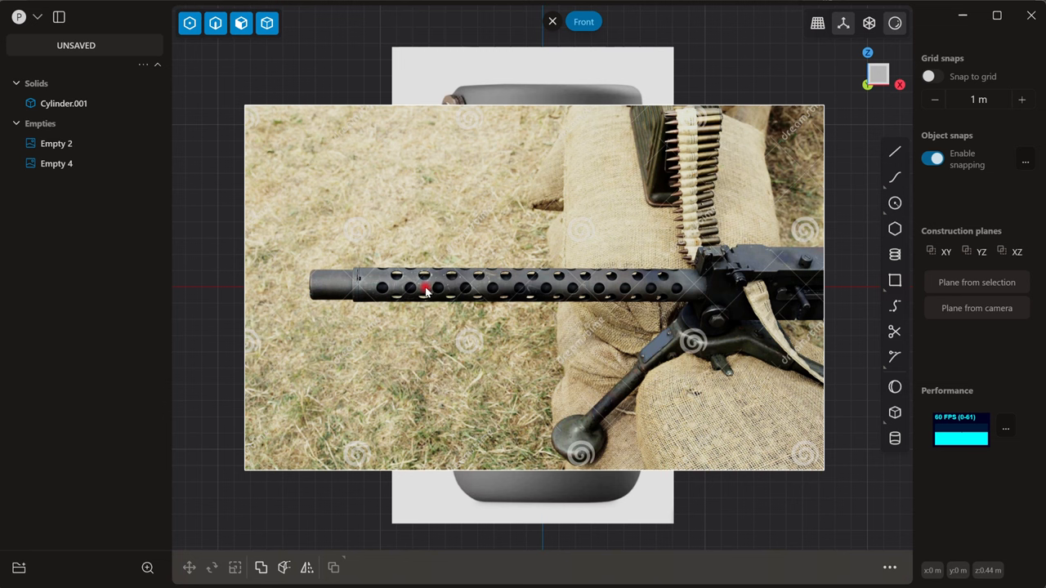
pyautogui.moveTo(513, 283)
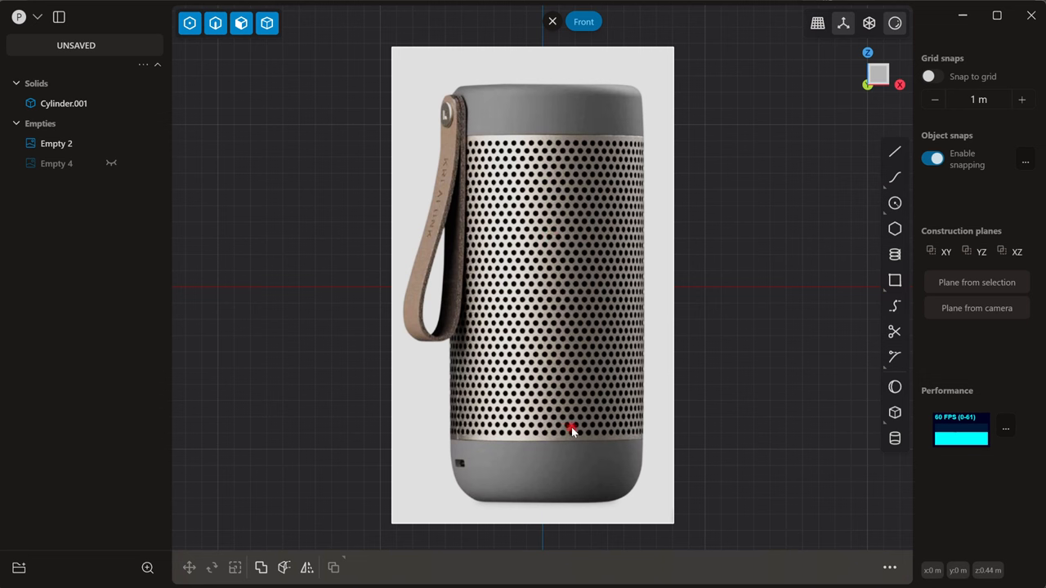
pyautogui.moveTo(593, 249)
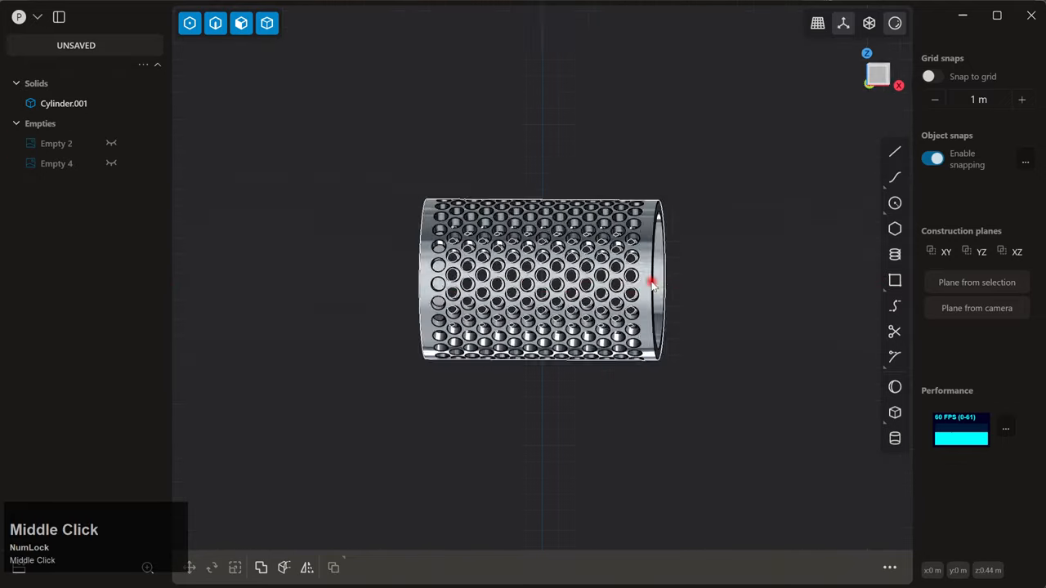
# - Orbit around the finished perforated tube to inspect it, including inside its open end
pyautogui.moveTo(654, 282); pyautogui.dragTo(619, 312)
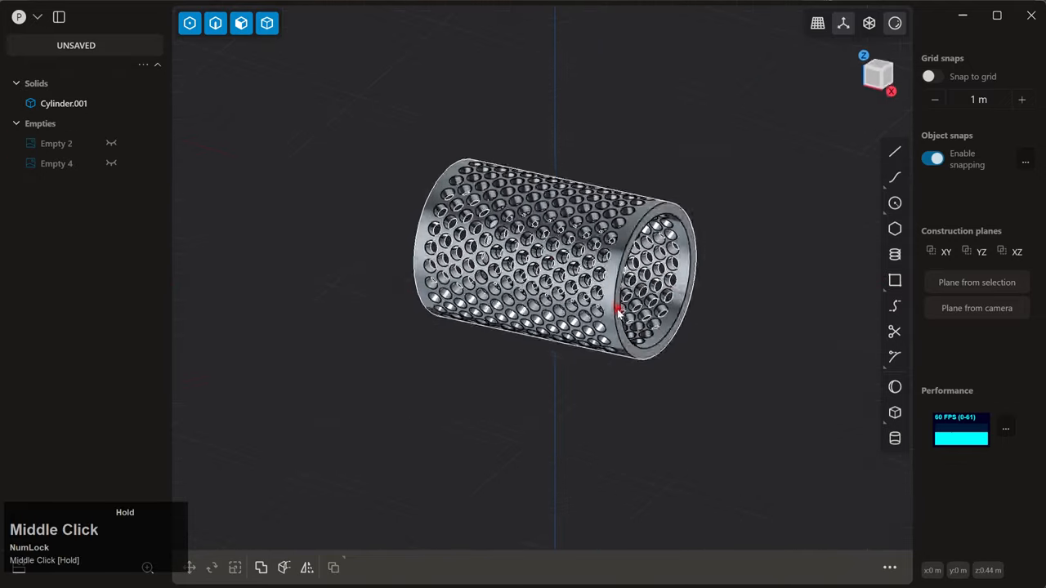
pyautogui.moveTo(617, 313); pyautogui.dragTo(706, 319)
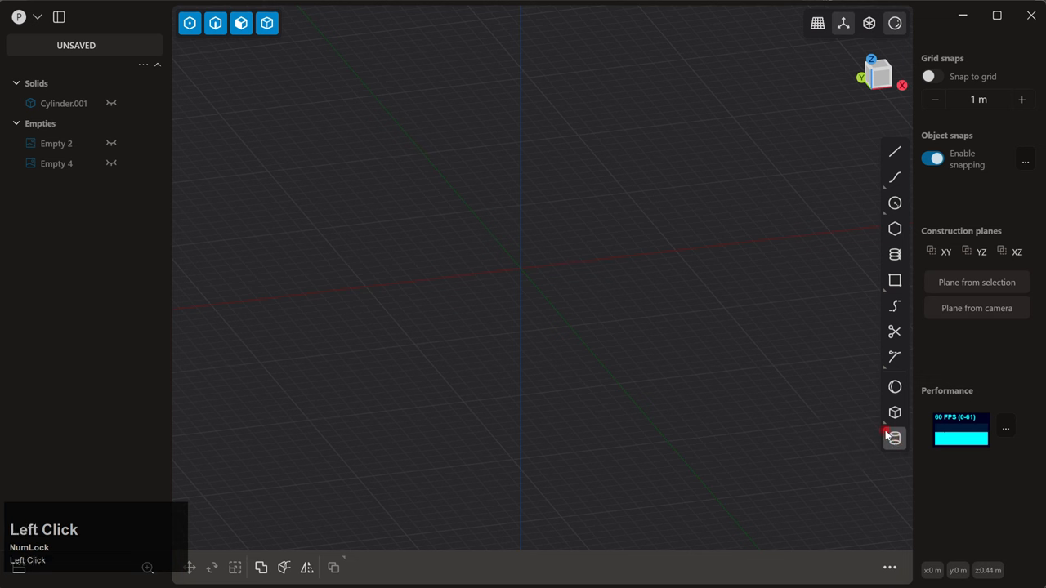
# - Draw a tall solid cylinder, Cylinder.002, in the Front view
pyautogui.click(894, 438)
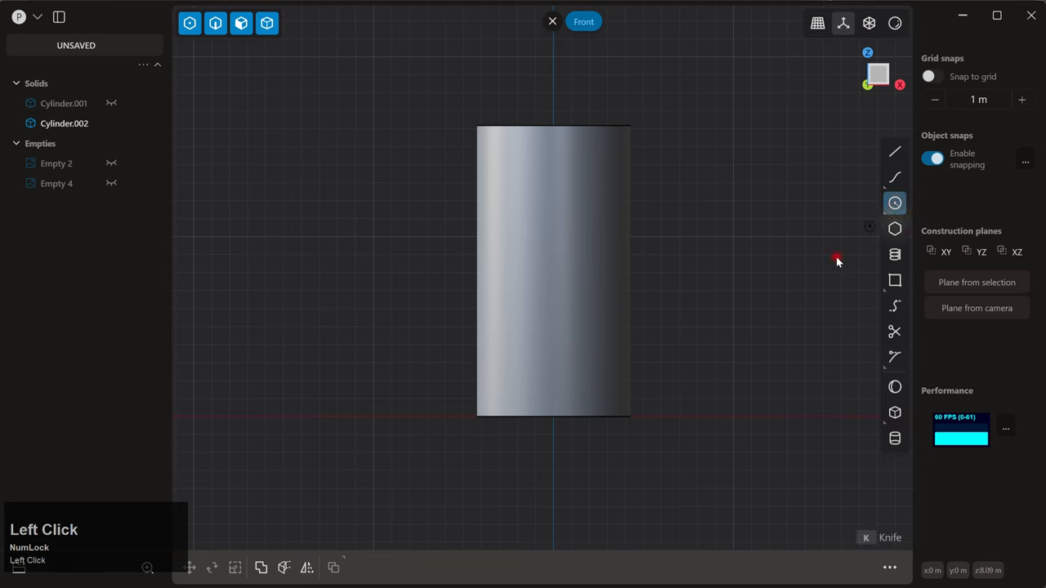
pyautogui.scroll(3)
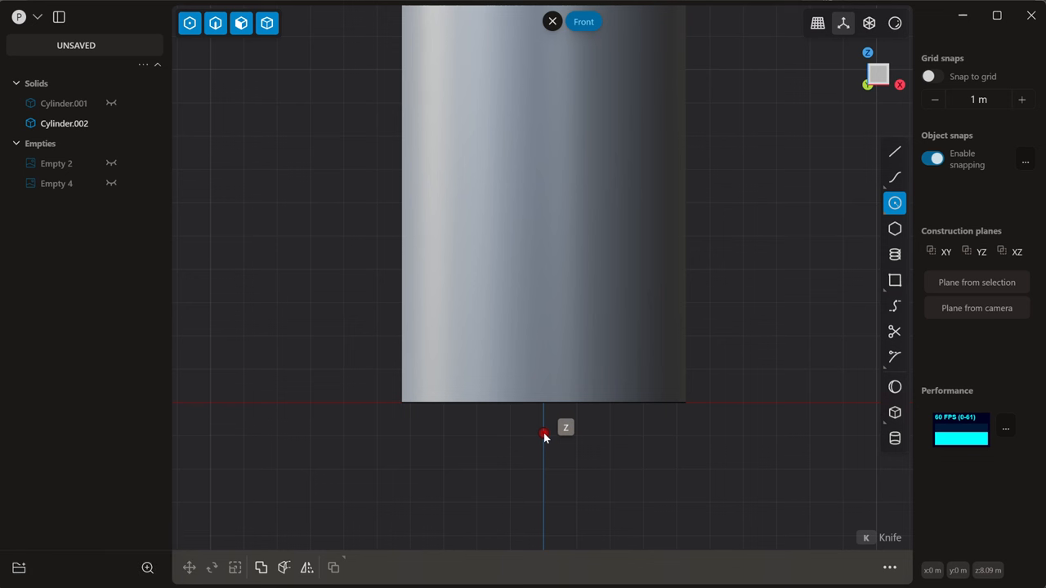
# - Draw a small circle, Circle.001, below the cylinder's base and orbit to see it
pyautogui.click(544, 433)
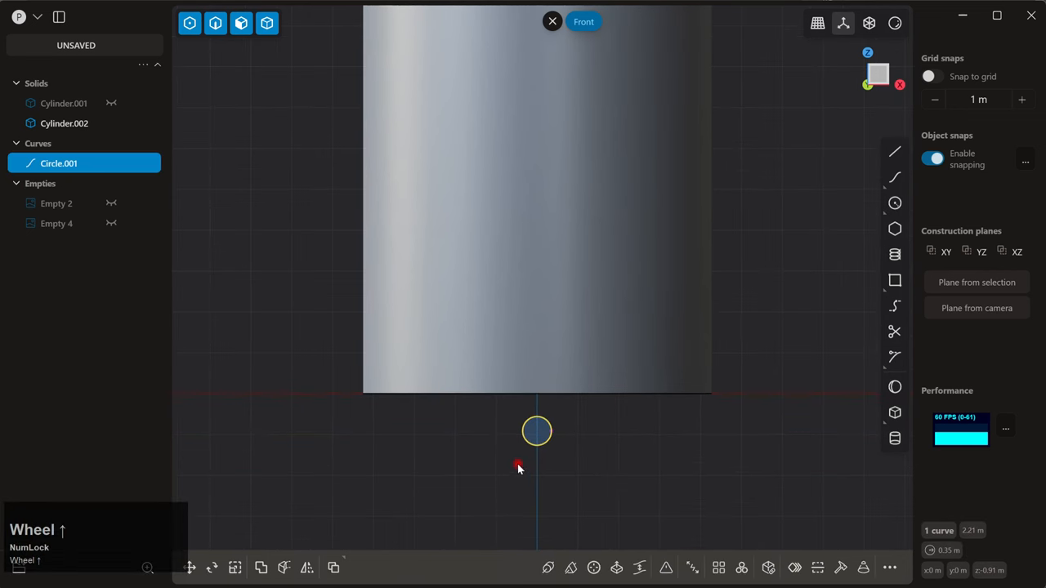
pyautogui.moveTo(519, 468); pyautogui.dragTo(595, 445)
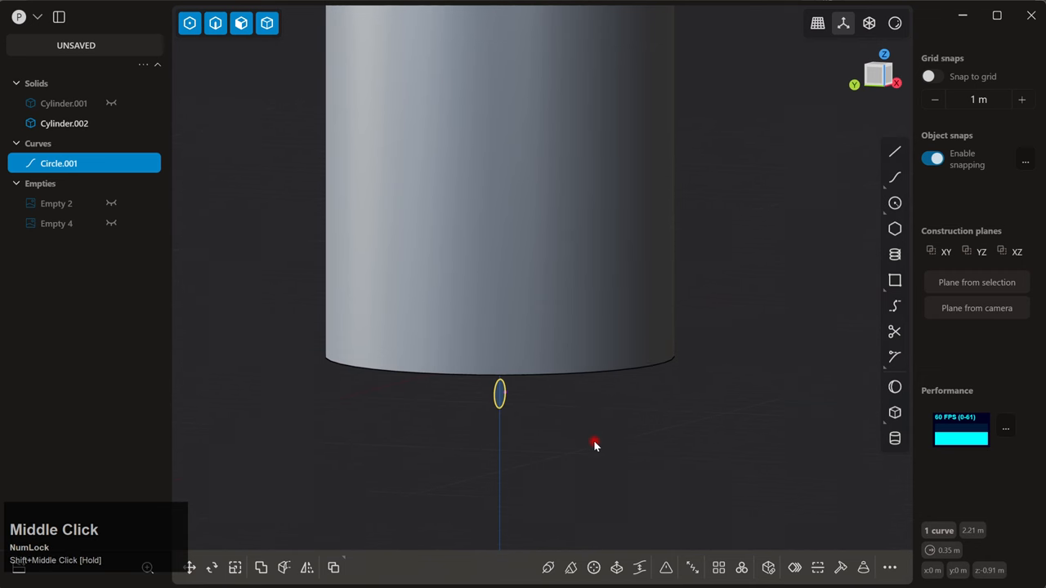
# - Extrude the small circle into a thin rod, Extruded.001, passing through the cylinder
pyautogui.click(240, 23)
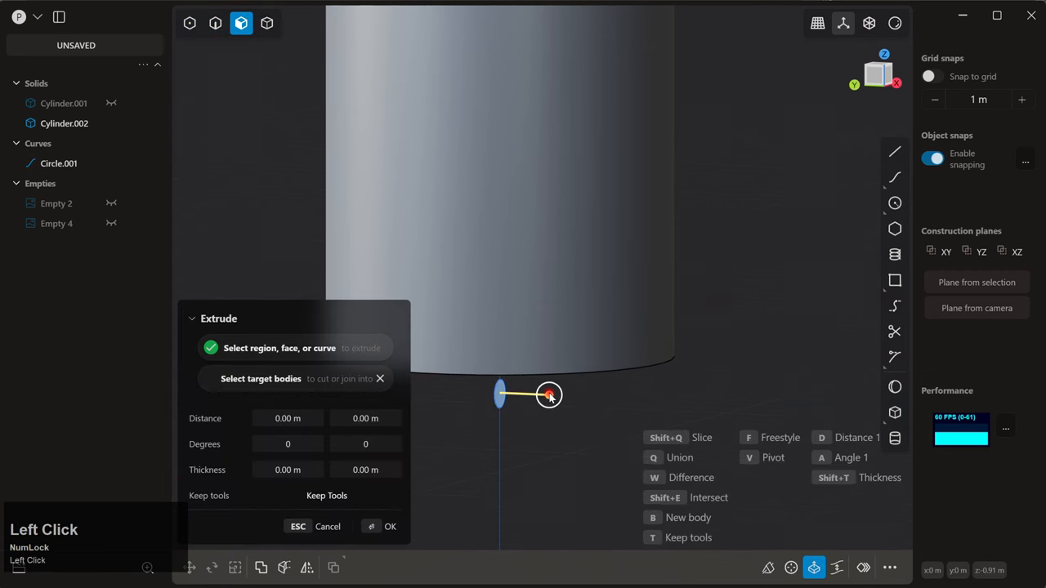
pyautogui.moveTo(548, 395); pyautogui.dragTo(756, 404)
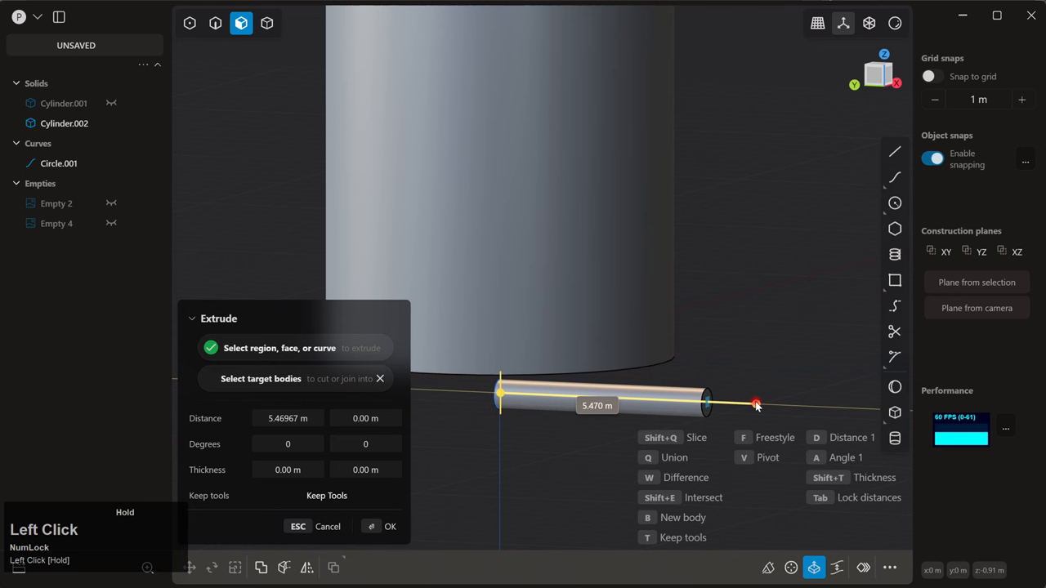
pyautogui.press('Tab')
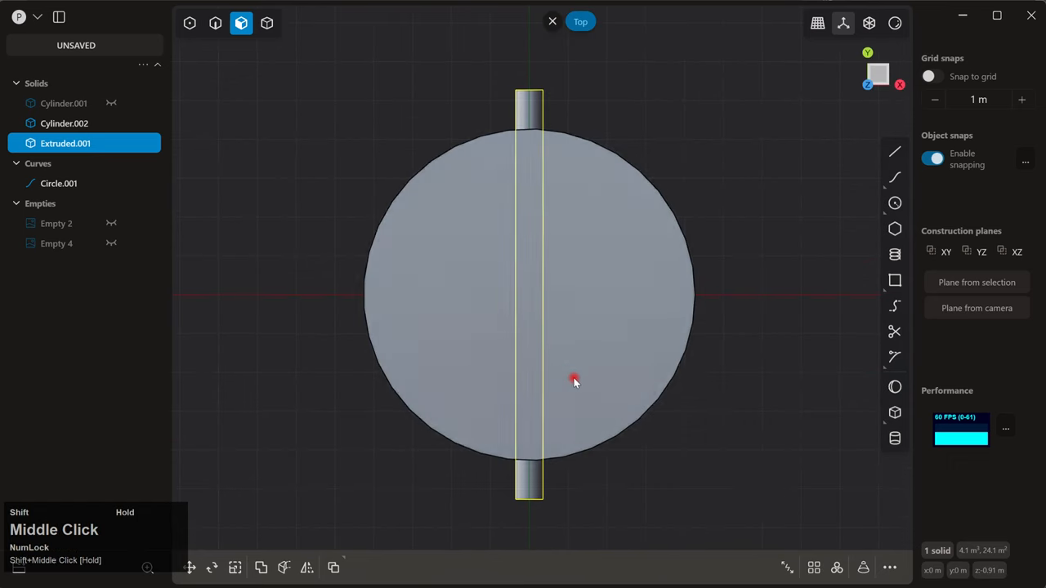
# - Radially array Extruded.001 around the cylinder's centre with 360 degrees and 13 copies
pyautogui.click(837, 567)
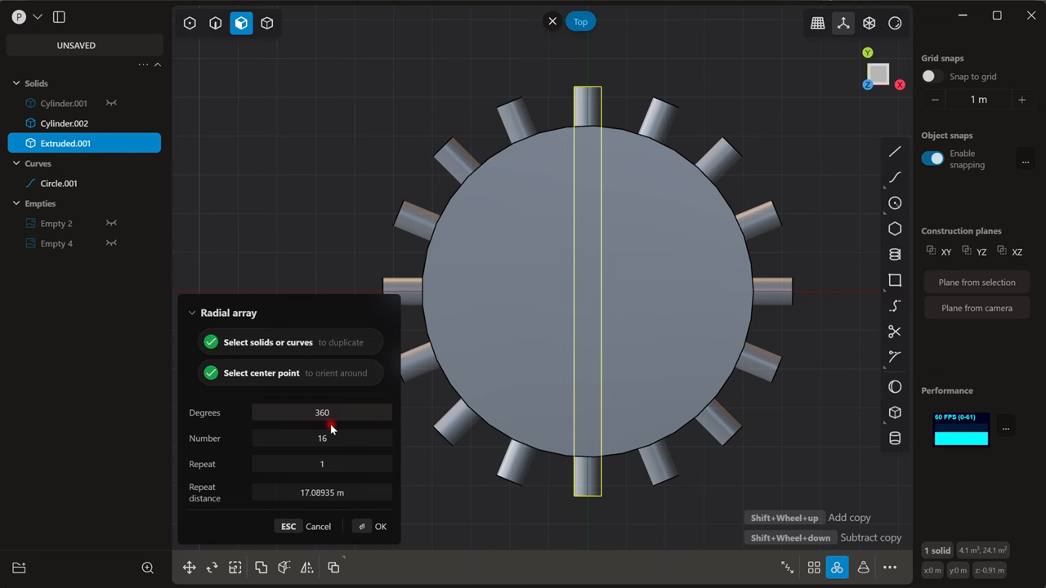
pyautogui.moveTo(331, 439); pyautogui.dragTo(303, 438)
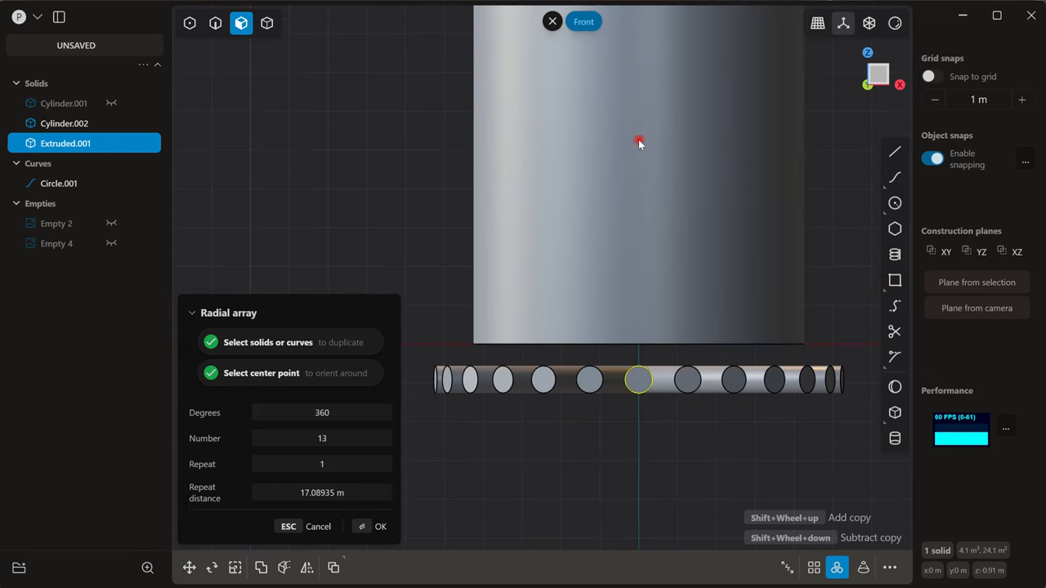
pyautogui.moveTo(644, 302)
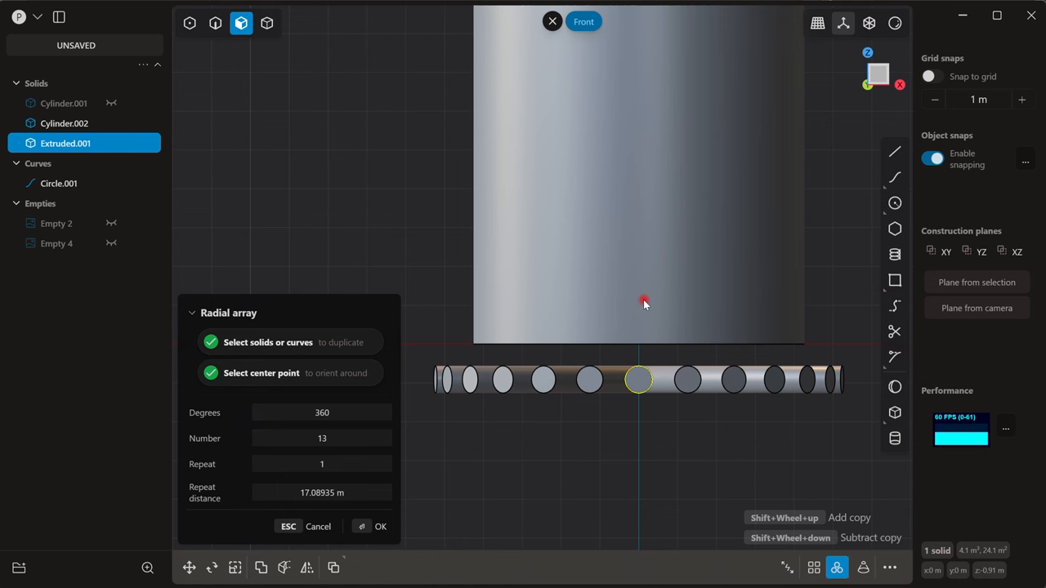
pyautogui.moveTo(653, 339)
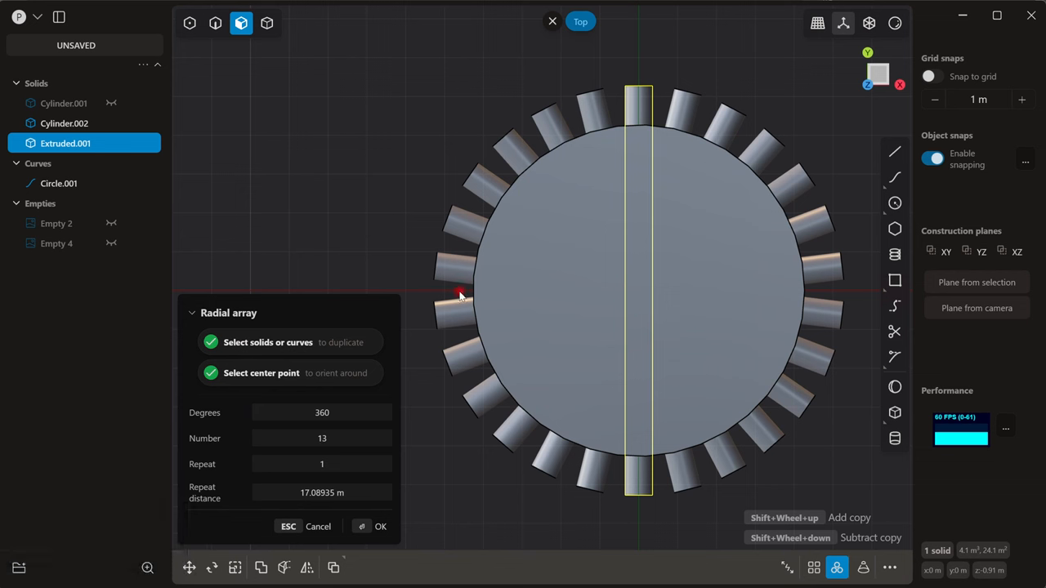
pyautogui.moveTo(457, 300)
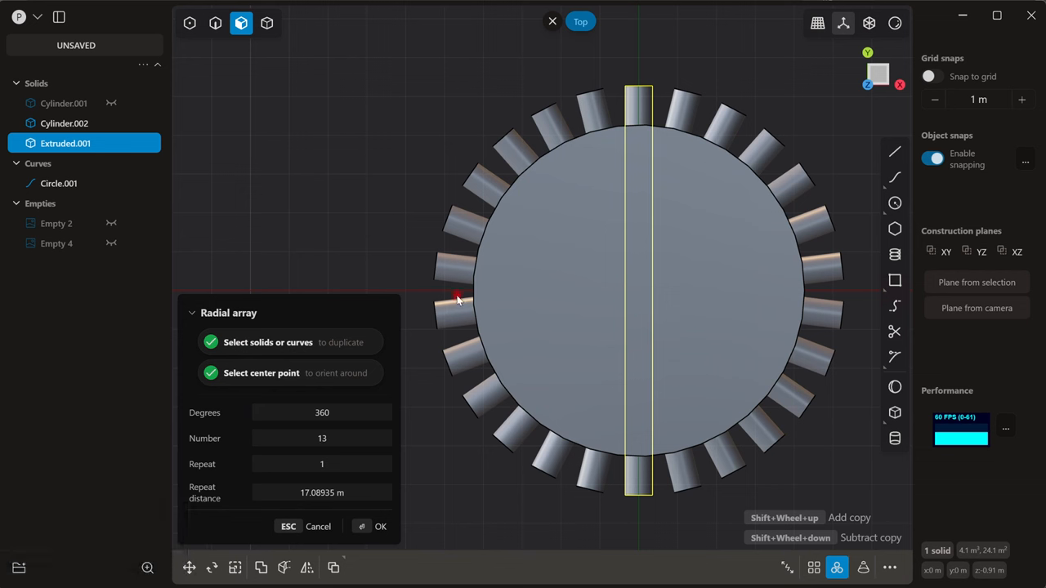
pyautogui.moveTo(654, 131)
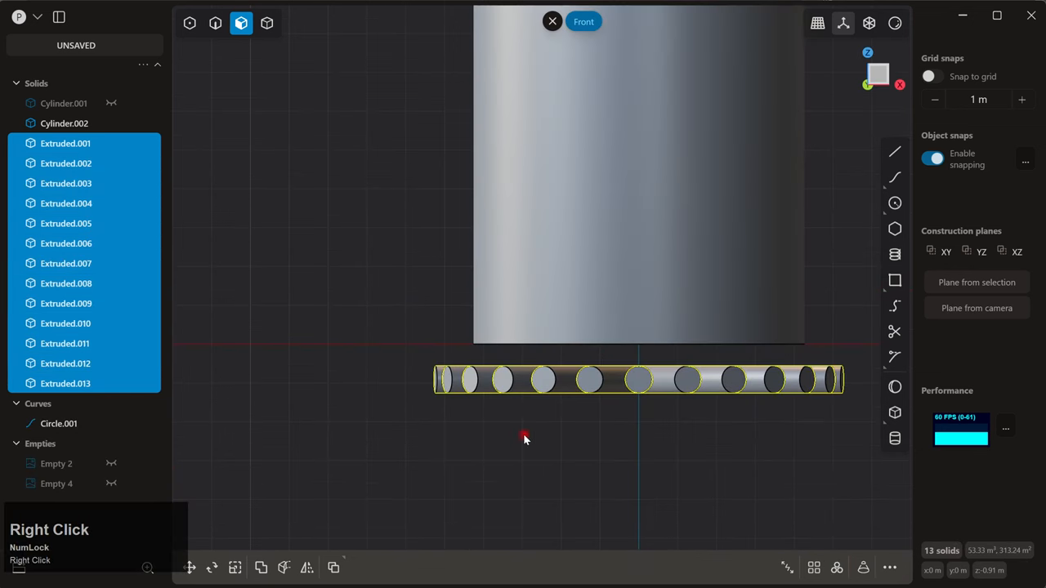
# - Merge the thirteen rods into one solid and duplicate it
pyautogui.click(261, 567)
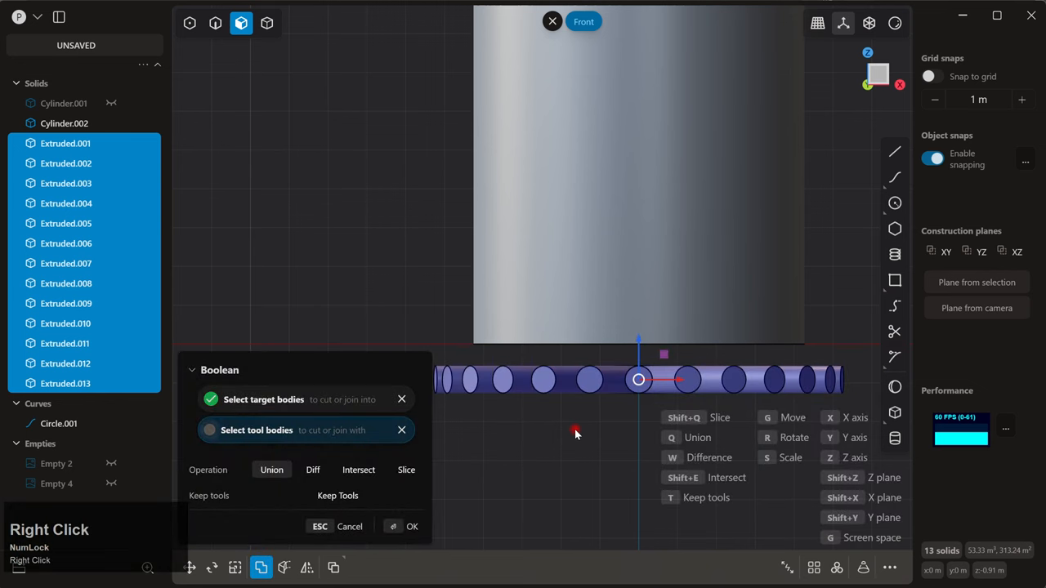
pyautogui.click(412, 525)
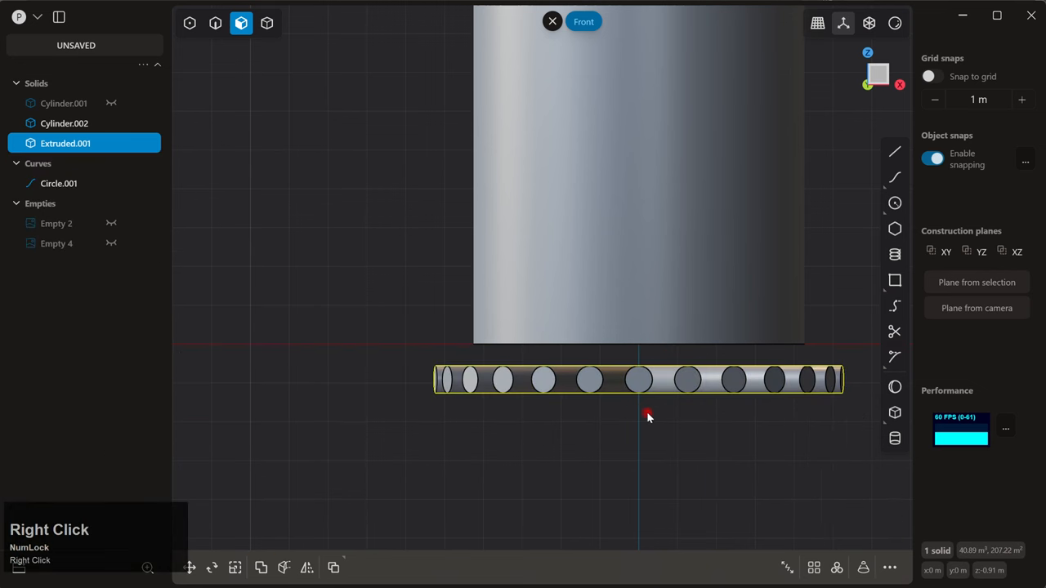
pyautogui.press('Shift+d')
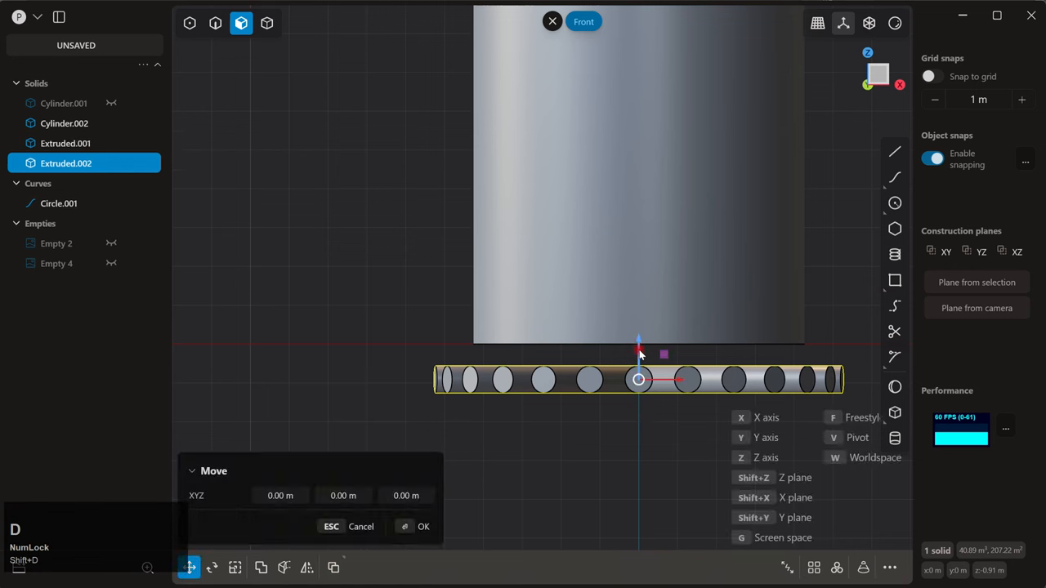
# - Move the duplicate Extruded.002 above and rotate it about the tube axis to stagger holes
pyautogui.moveTo(639, 343); pyautogui.dragTo(639, 303)
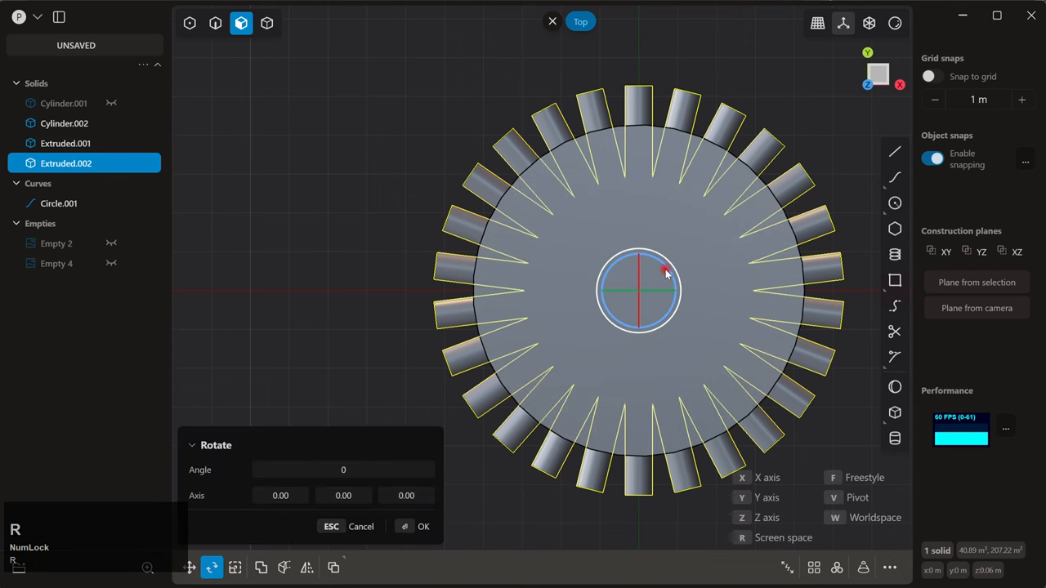
pyautogui.moveTo(666, 272); pyautogui.dragTo(633, 253)
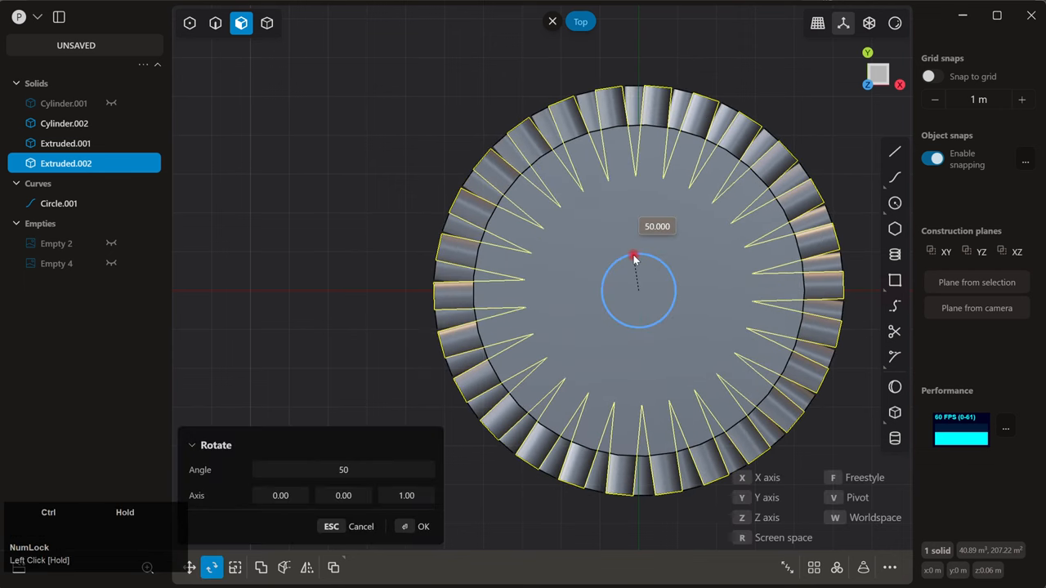
pyautogui.moveTo(636, 253); pyautogui.dragTo(611, 265)
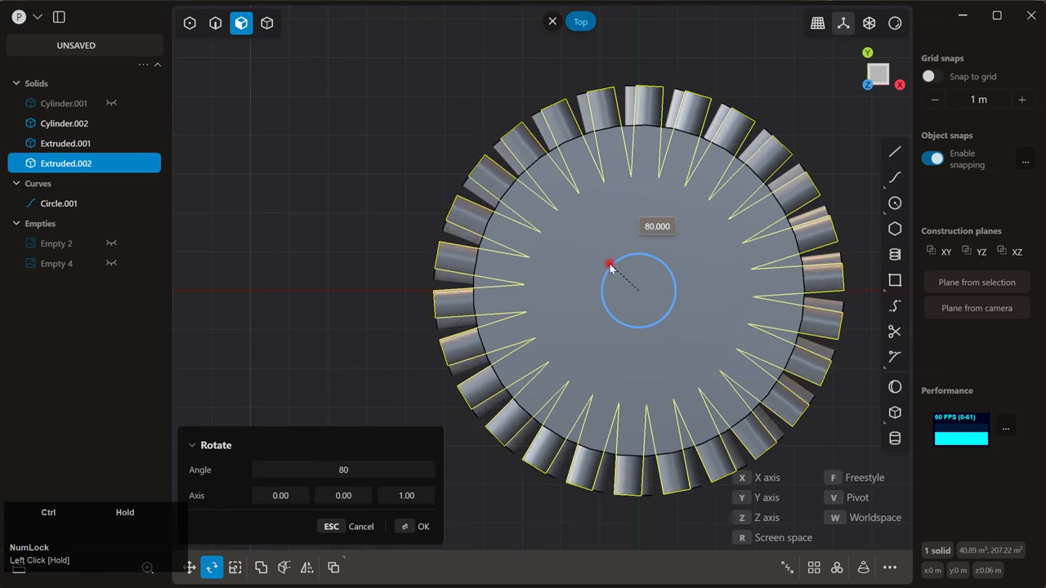
pyautogui.moveTo(611, 265); pyautogui.dragTo(629, 239)
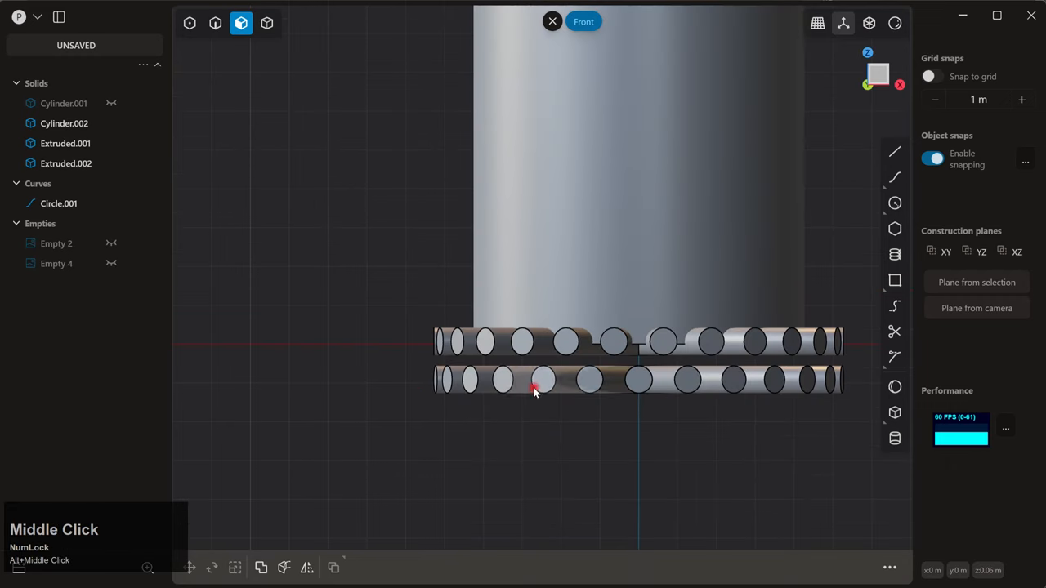
# - Select both rings, Extruded.001 and Extruded.002, for a rectangular array
pyautogui.moveTo(536, 390); pyautogui.dragTo(564, 364)
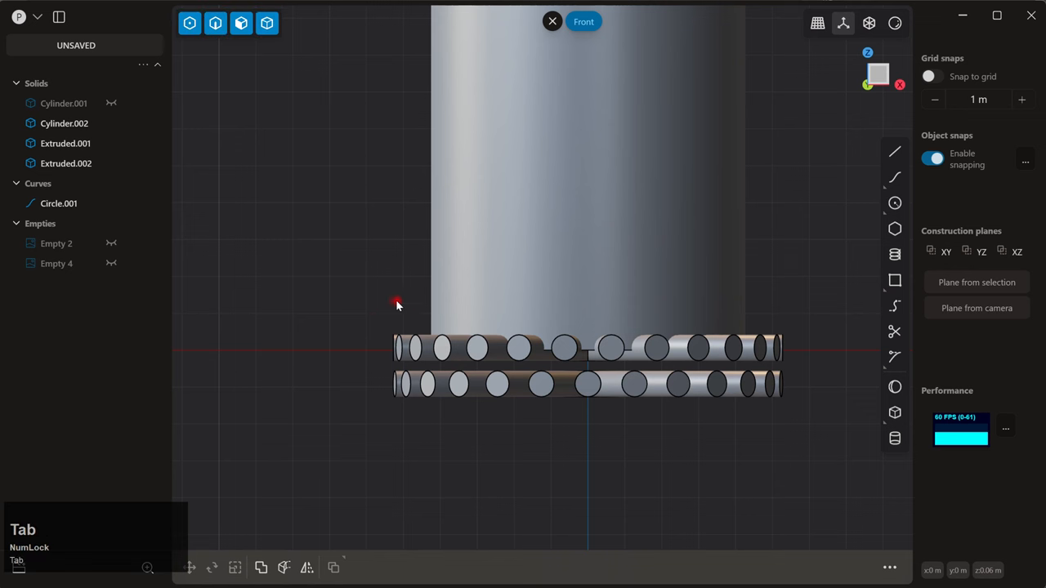
pyautogui.click(268, 23)
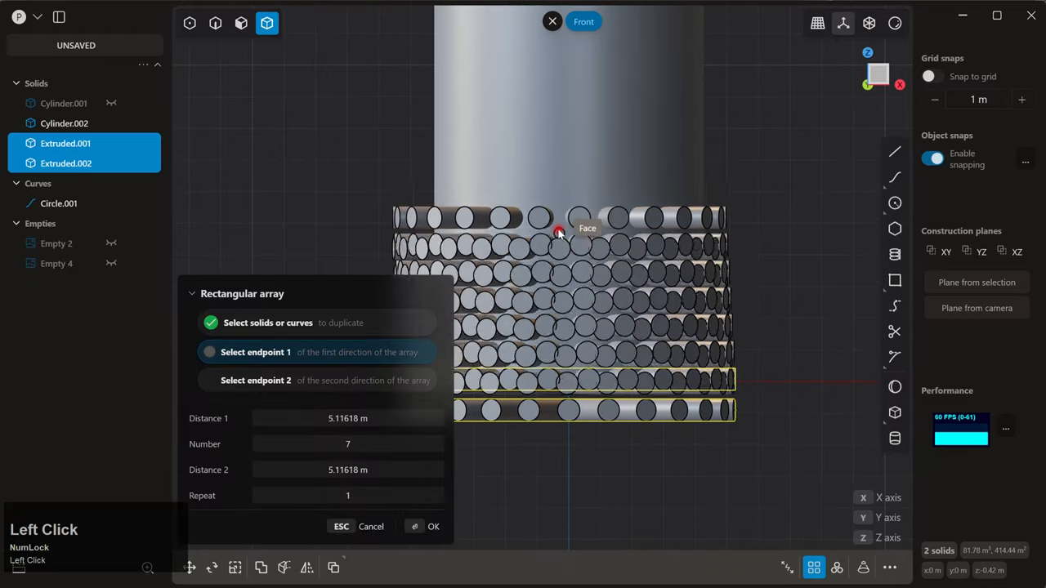
# - Preview the array spacing, cancel it, and draw the guide line Line.001
pyautogui.scroll(-3)
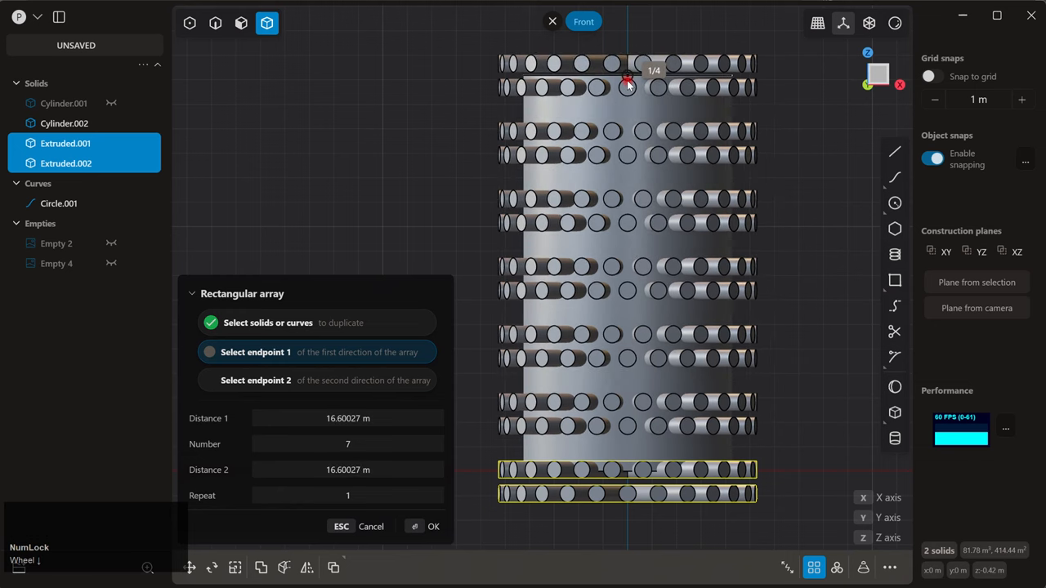
pyautogui.moveTo(628, 82); pyautogui.dragTo(628, 47)
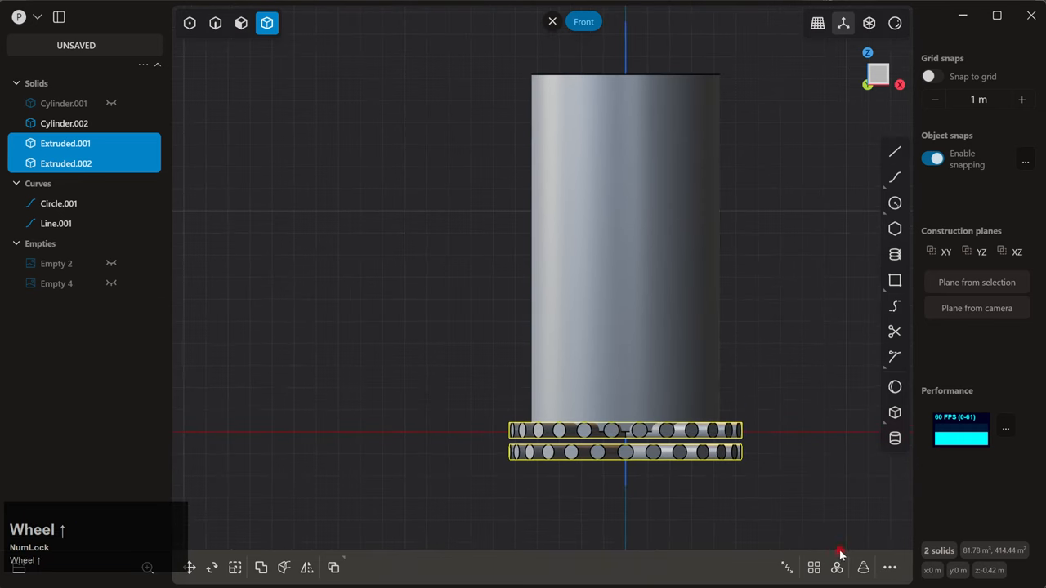
# - Array the two rings 7 times along Z, giving fourteen rings Extruded.001–Extruded.014
pyautogui.click(814, 567)
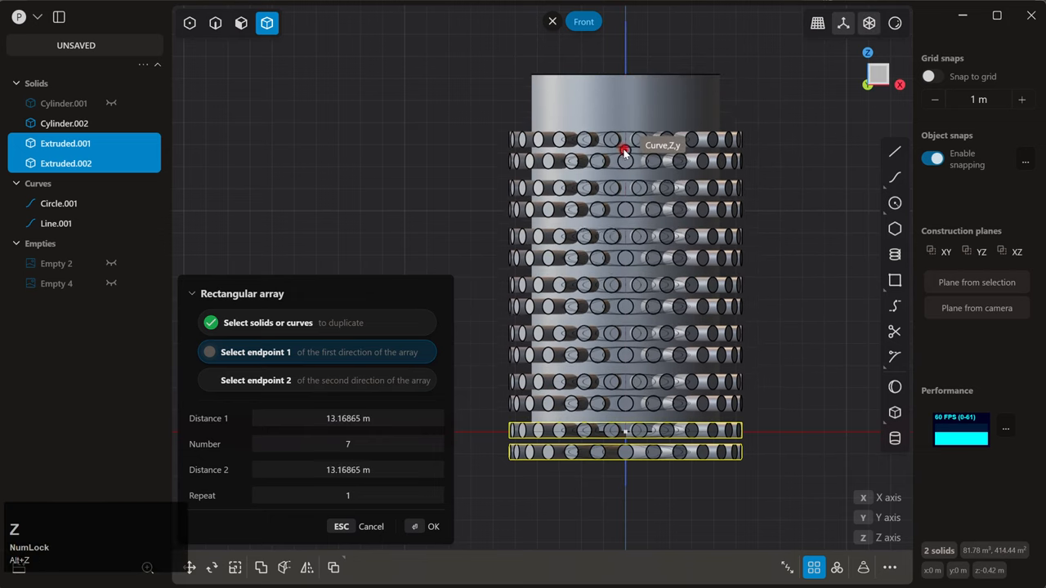
pyautogui.scroll(3)
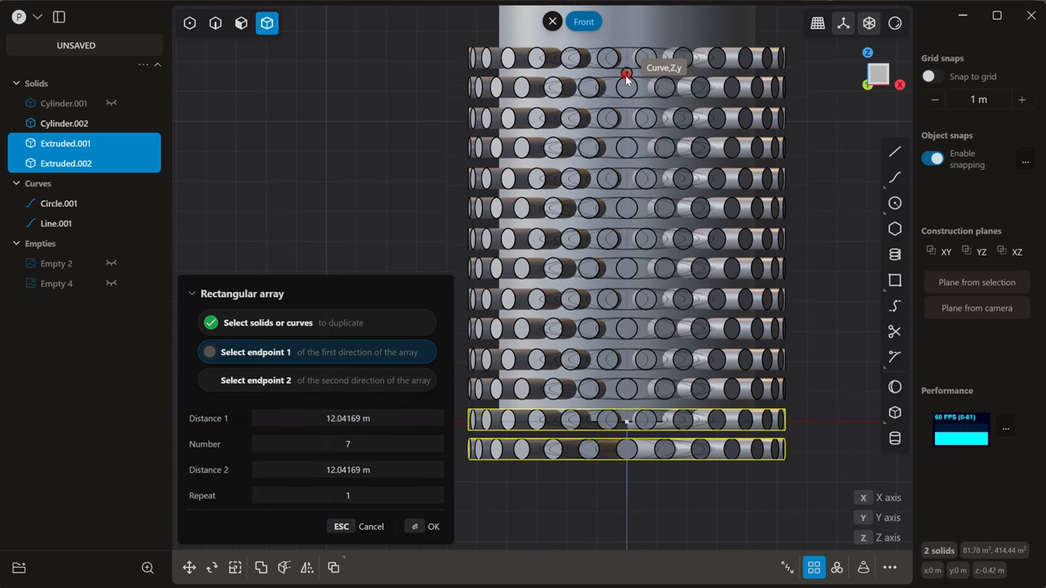
pyautogui.moveTo(627, 73); pyautogui.dragTo(627, 88)
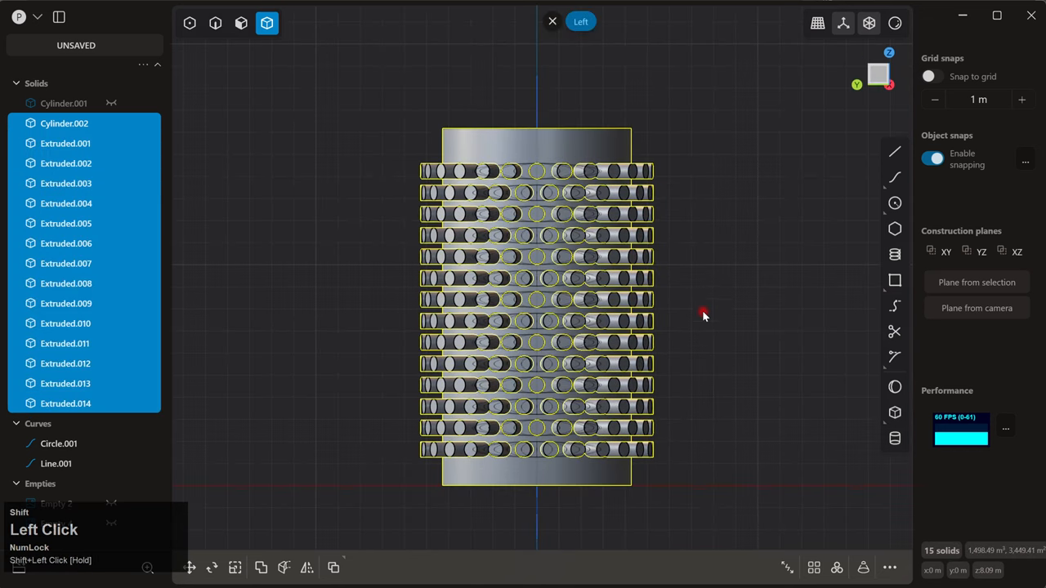
# - Subtract the arrayed rings from Cylinder.002 with a Boolean Diff, then view from Top
pyautogui.click(261, 568)
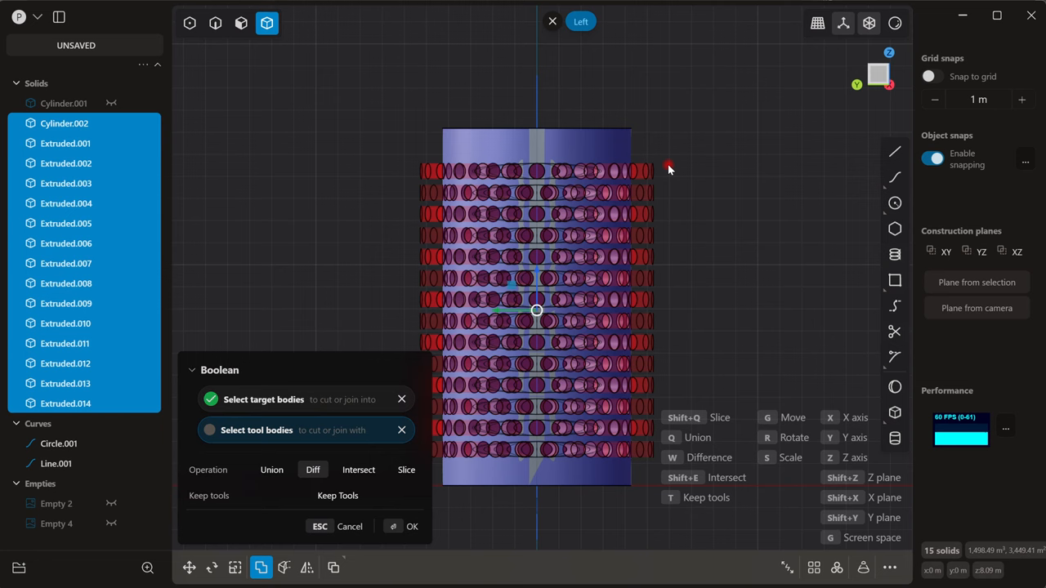
pyautogui.moveTo(681, 161)
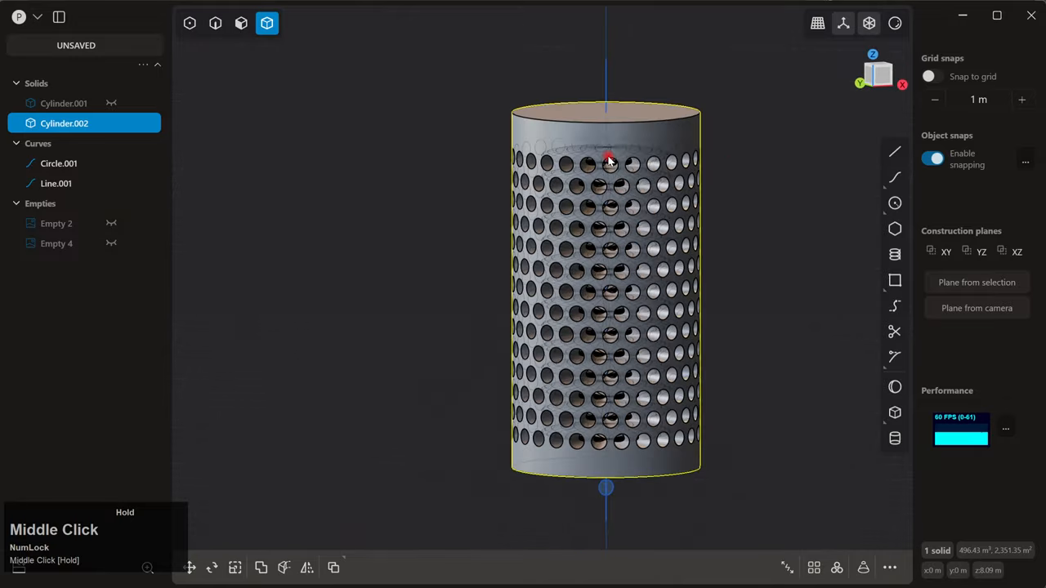
pyautogui.moveTo(609, 159); pyautogui.dragTo(670, 246)
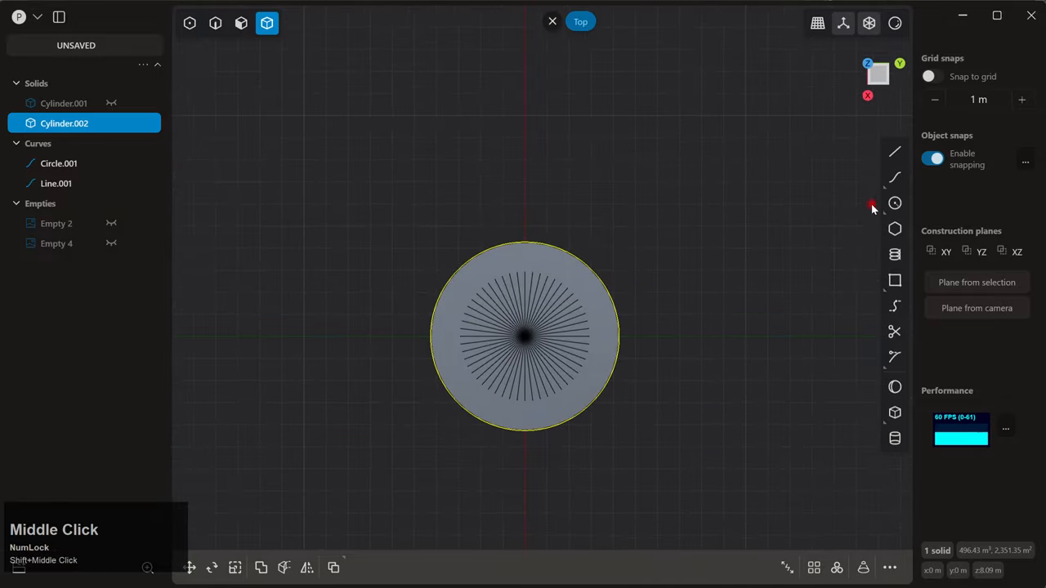
# - Draw a circle from the tube's centre just inside its wall and extrude it through the tube
pyautogui.click(894, 203)
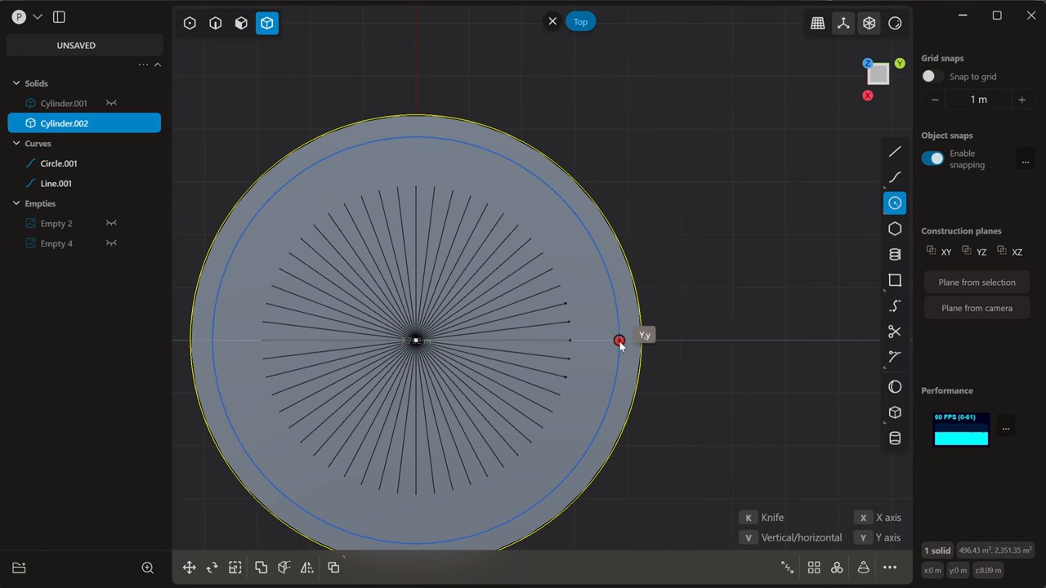
pyautogui.moveTo(619, 340); pyautogui.dragTo(617, 342)
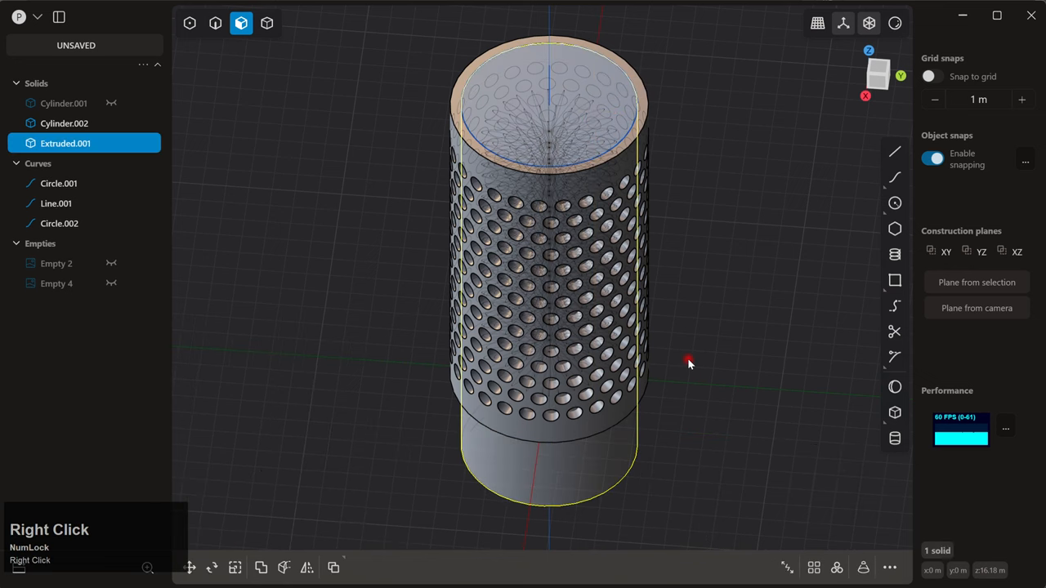
# - Subtract the inner extruded cylinder from Cylinder.002, leaving a thin-walled open tube
pyautogui.moveTo(689, 363); pyautogui.dragTo(728, 271)
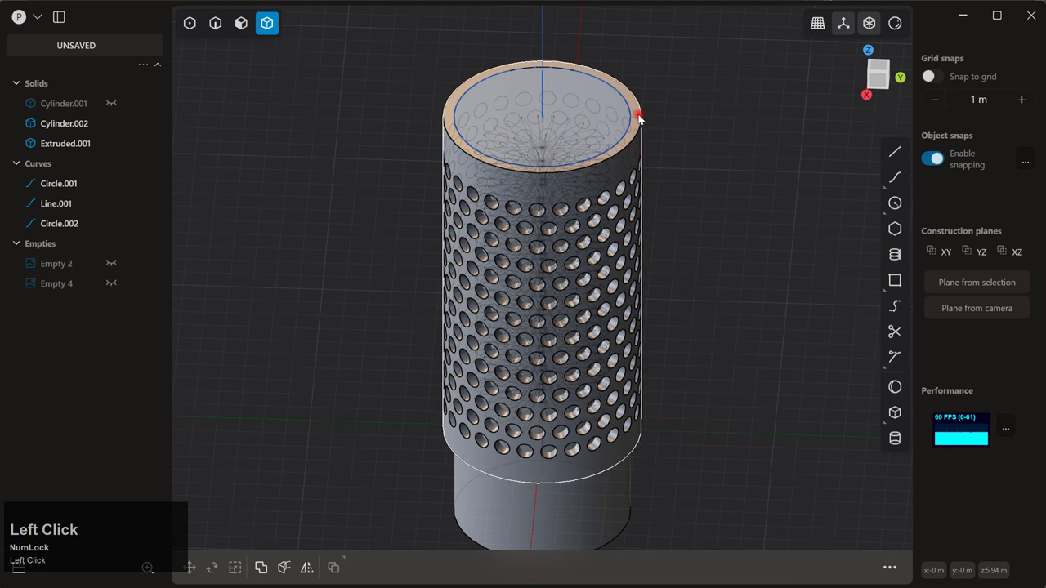
pyautogui.click(639, 117)
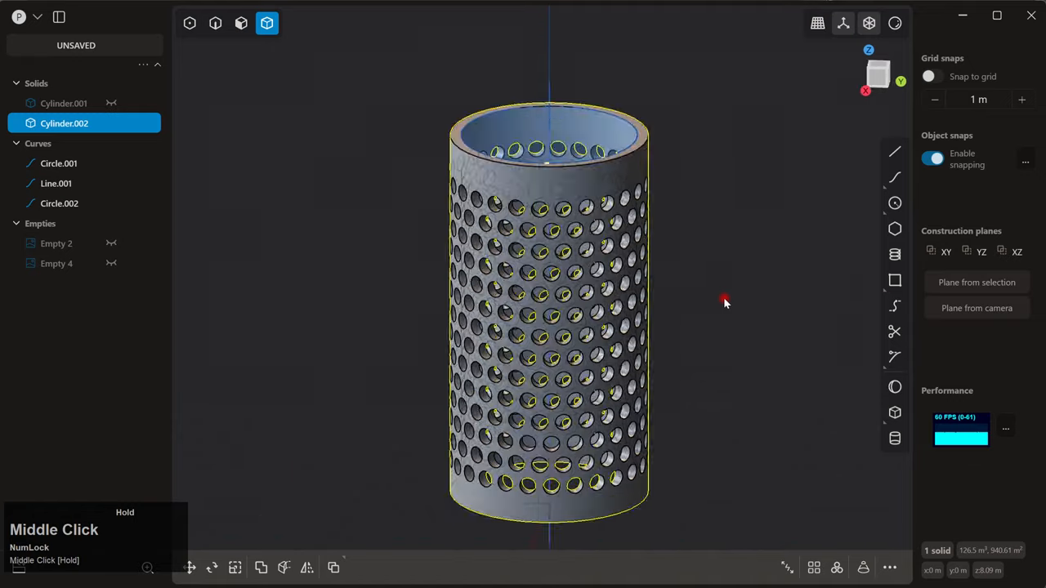
pyautogui.moveTo(723, 303); pyautogui.dragTo(645, 327)
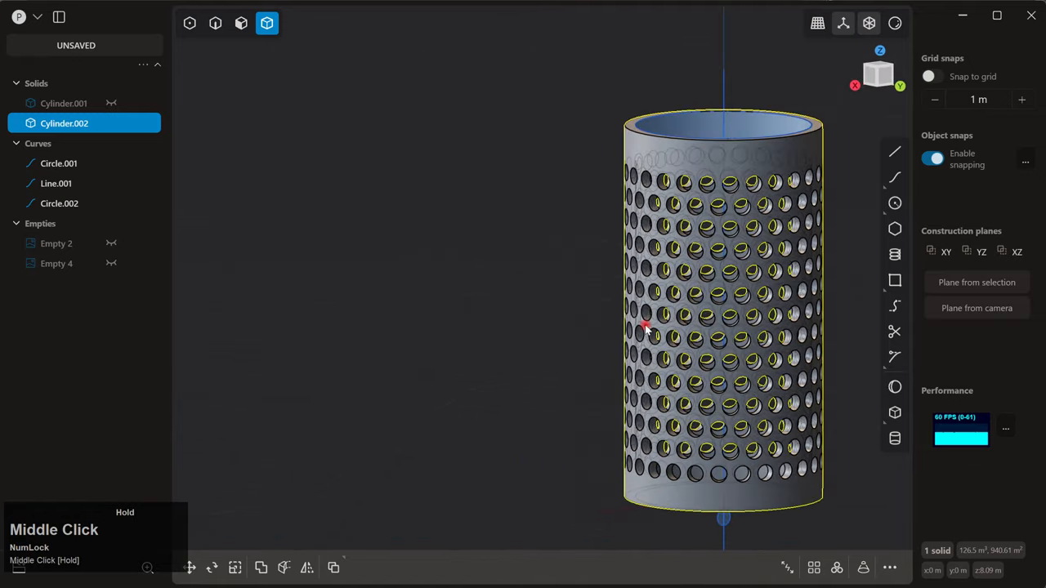
pyautogui.moveTo(723, 327); pyautogui.dragTo(658, 323)
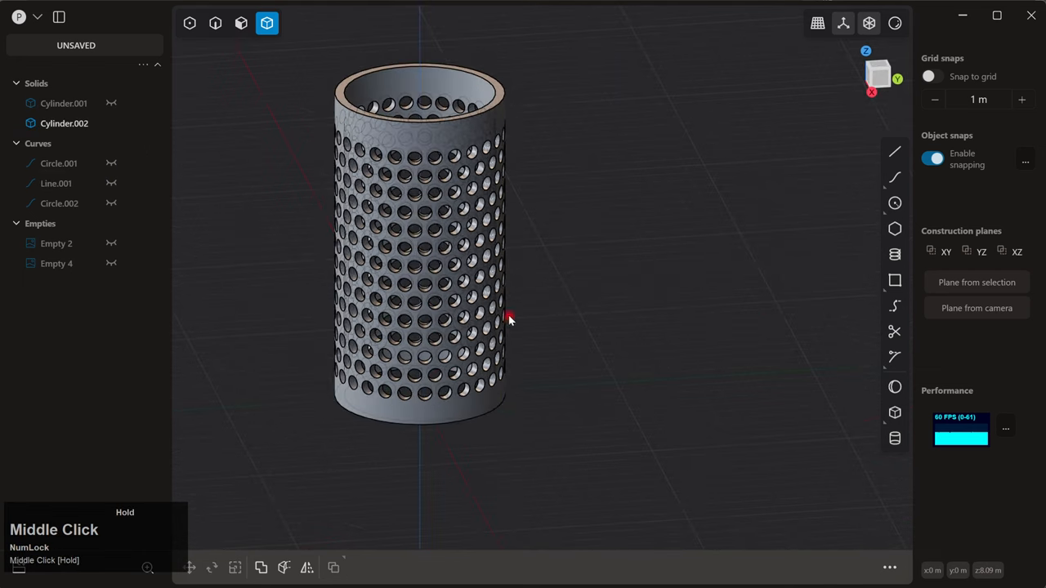
pyautogui.moveTo(509, 319); pyautogui.dragTo(452, 104)
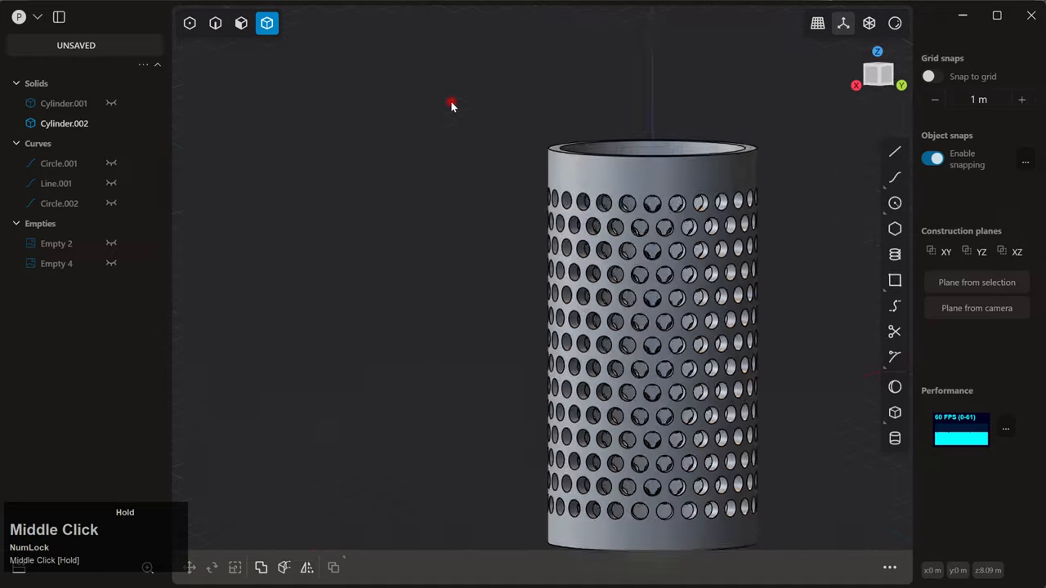
pyautogui.moveTo(452, 104); pyautogui.dragTo(537, 147)
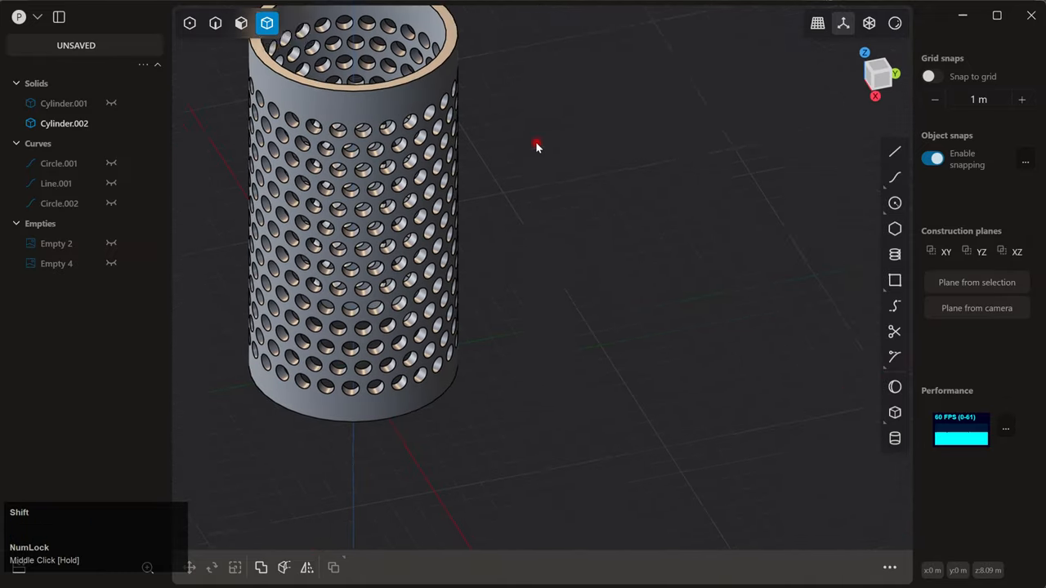
pyautogui.moveTo(538, 147); pyautogui.dragTo(729, 268)
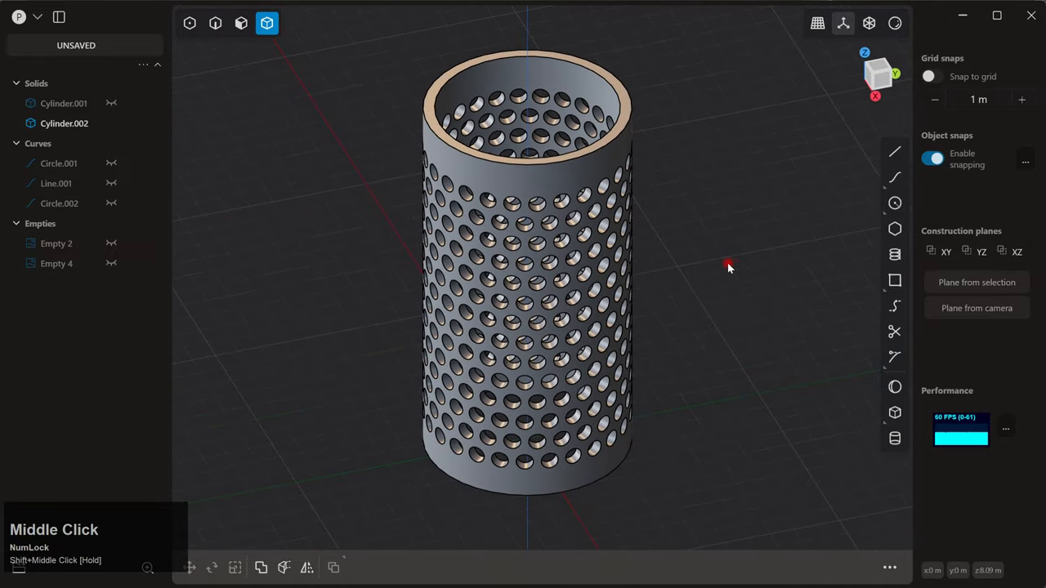